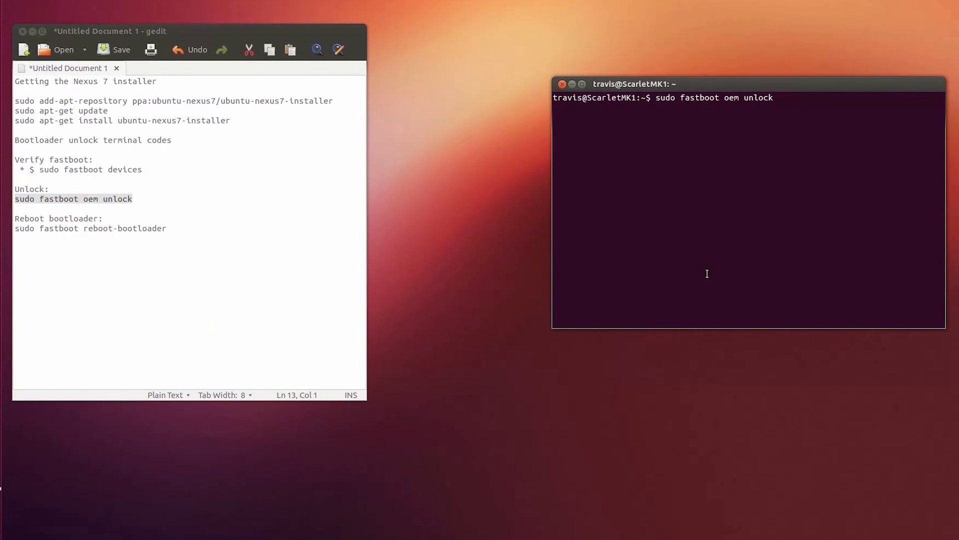
Execute 'sudo fastboot oem unlock' to reach the sudo password prompt
key(Return)
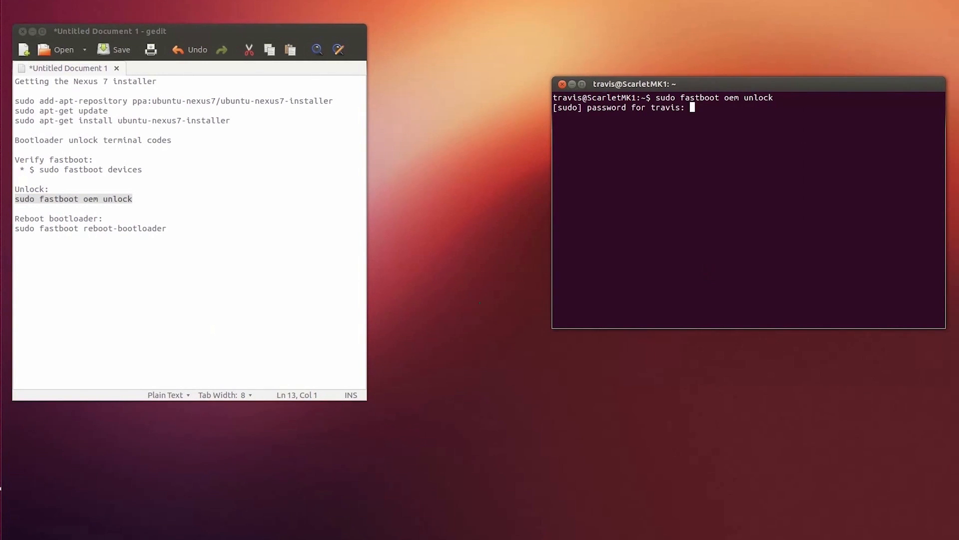